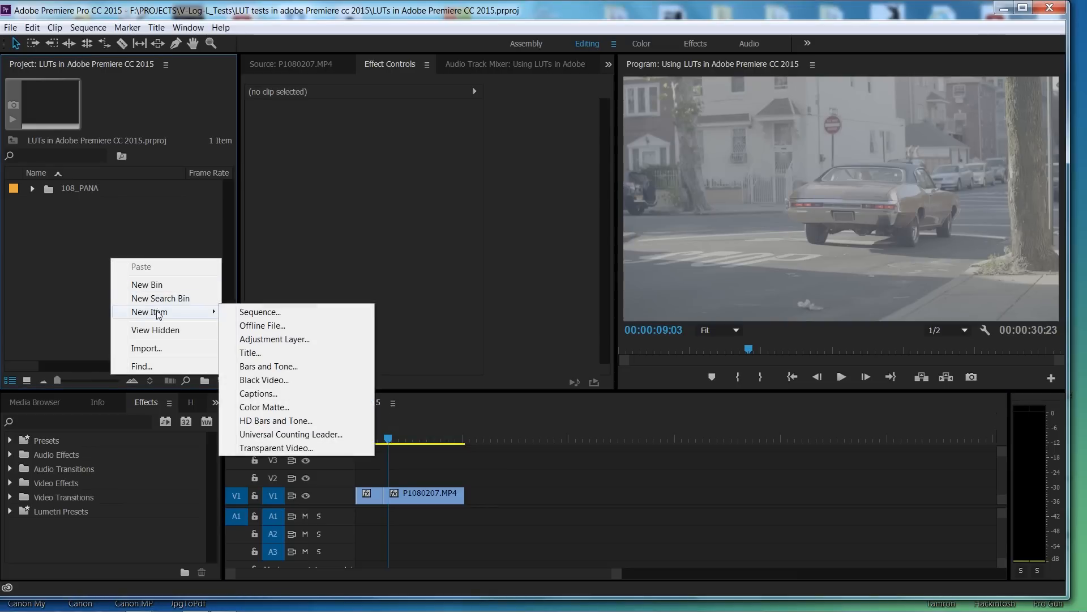
- Create a 1920×1080 adjustment layer and place it on V2 above P1080207.MP4
{"action": "left_click", "coordinate": [274, 339]}
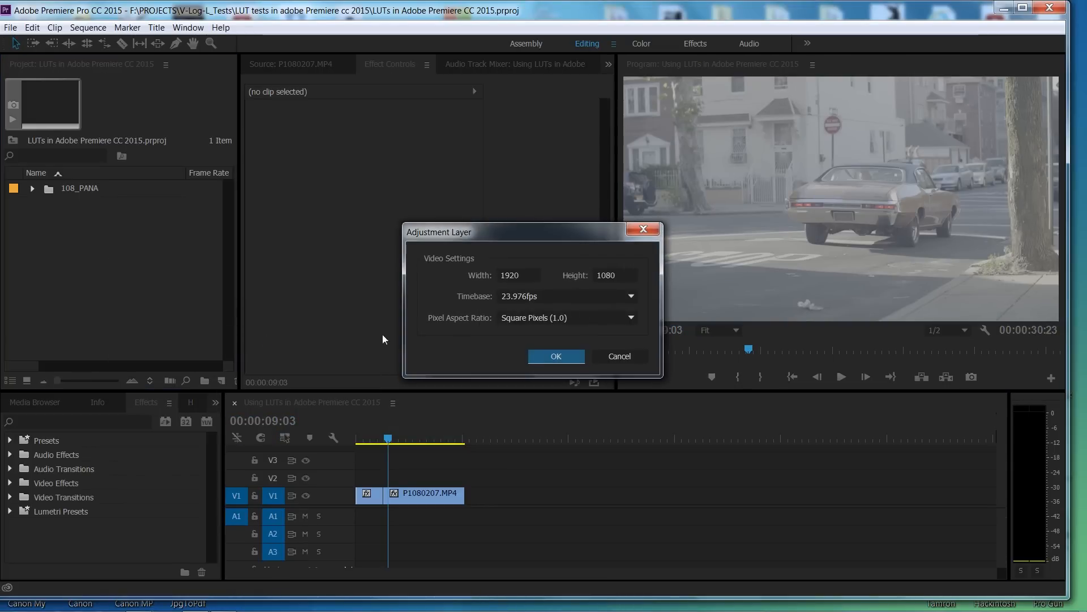
{"action": "left_click", "coordinate": [556, 356]}
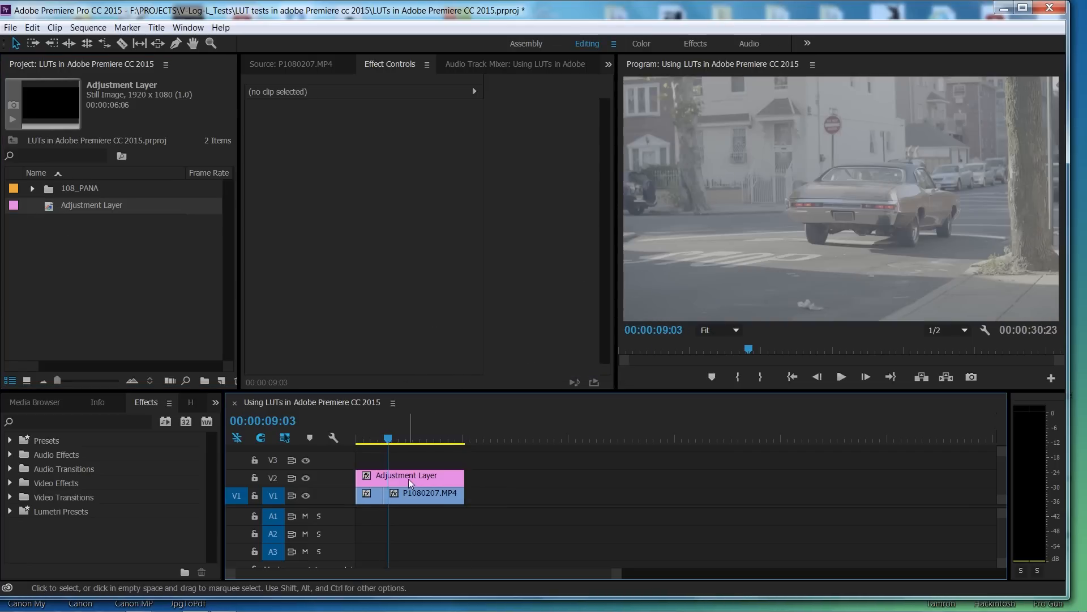
- Search 'lumetri' in Effects and apply Lumetri Color to the V2 adjustment layer
{"action": "left_click", "coordinate": [410, 475]}
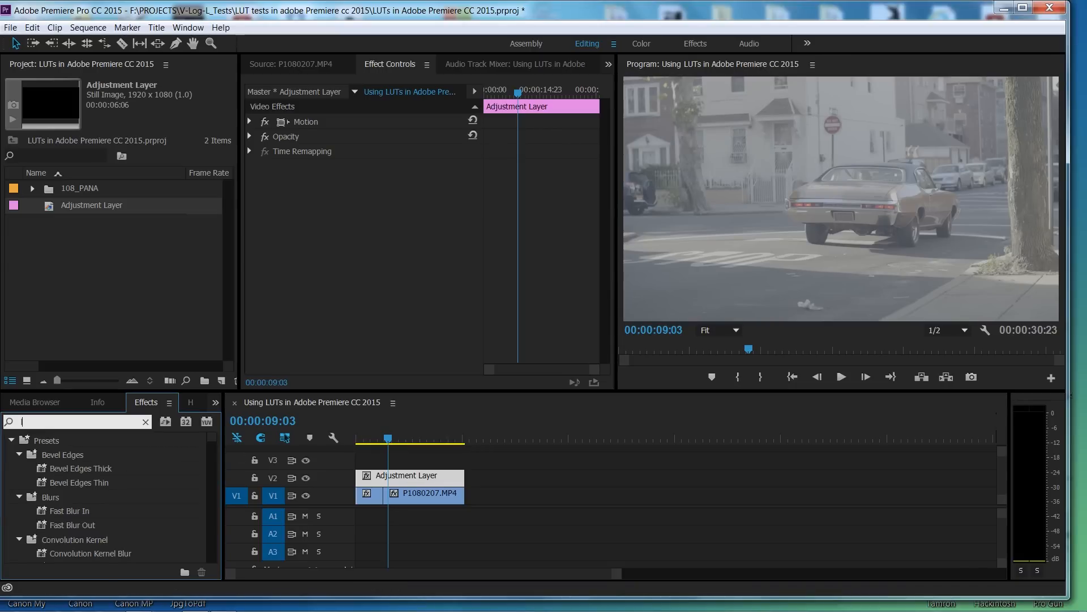
{"action": "type", "text": "lumetri"}
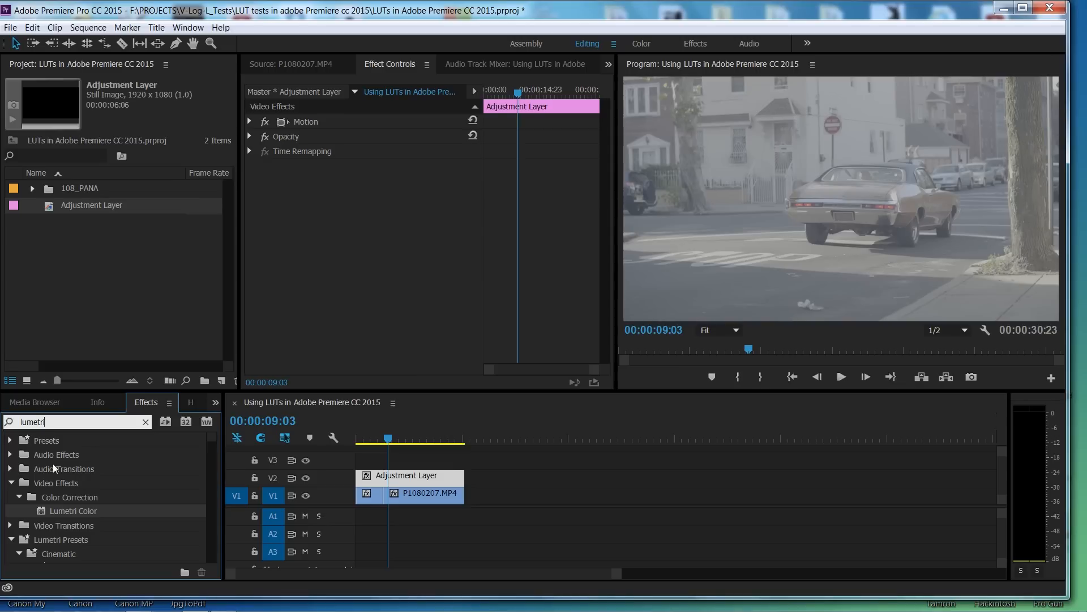
{"action": "mouse_move", "coordinate": [45, 516]}
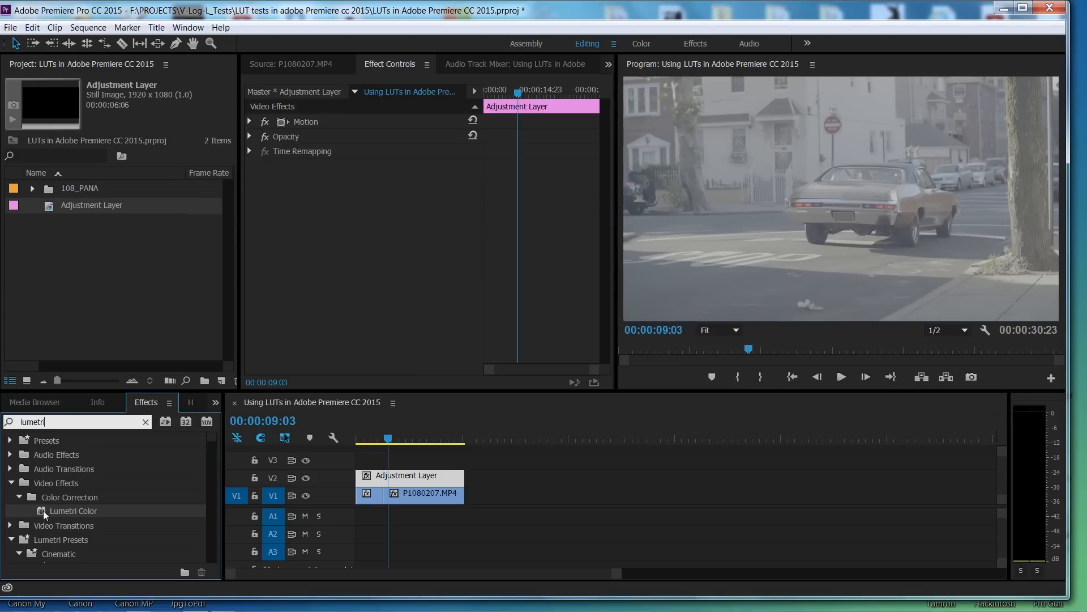
{"action": "left_click_drag", "start_coordinate": [72, 511], "coordinate": [406, 476]}
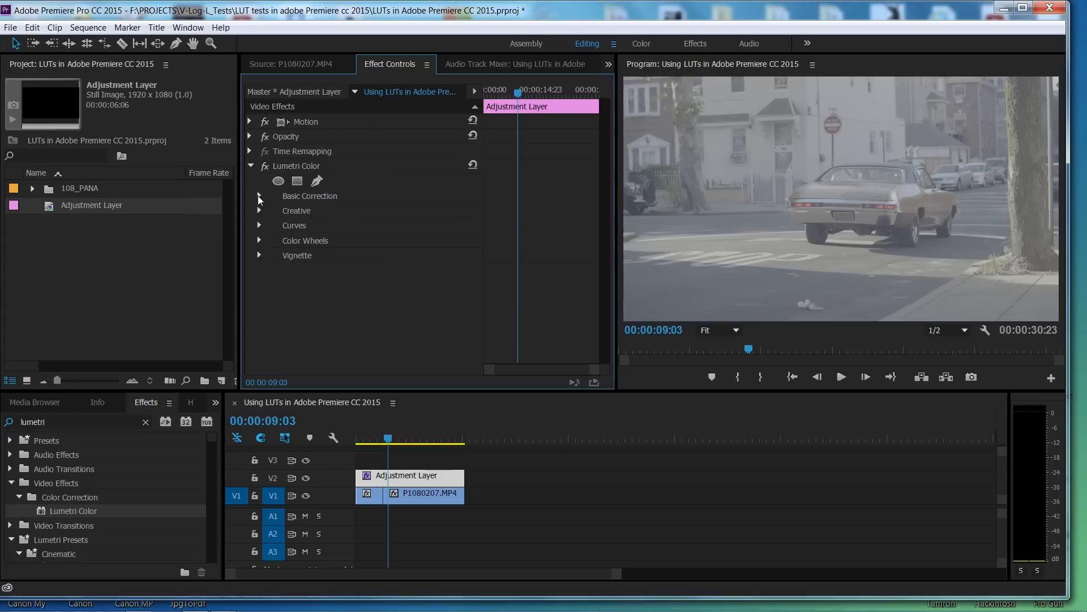
- Expand Basic Correction and choose Browse... from the Input LUT list
{"action": "left_click", "coordinate": [259, 196]}
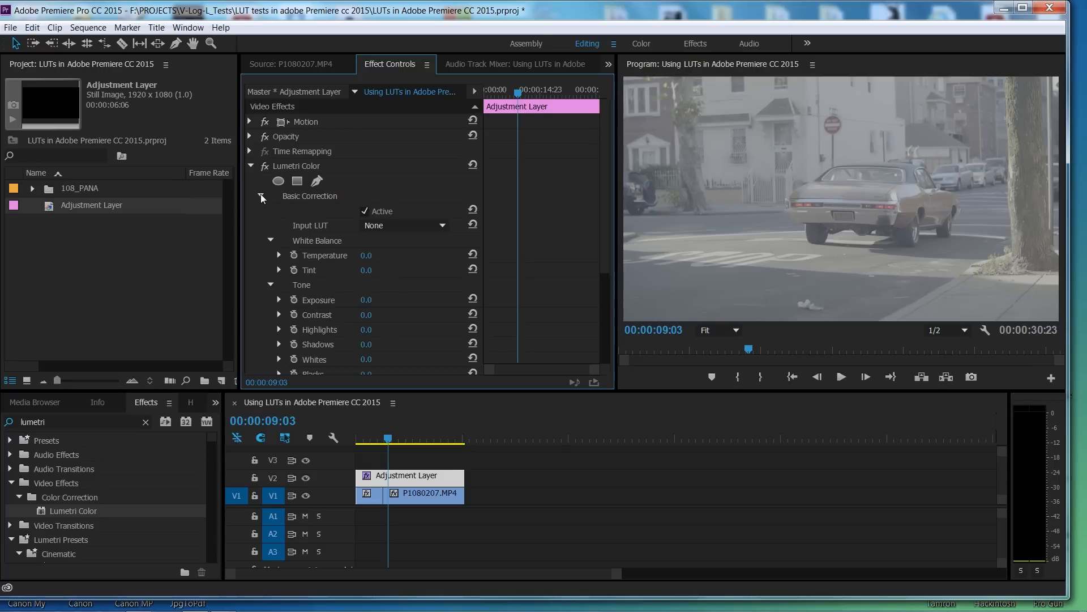
{"action": "left_click", "coordinate": [404, 225]}
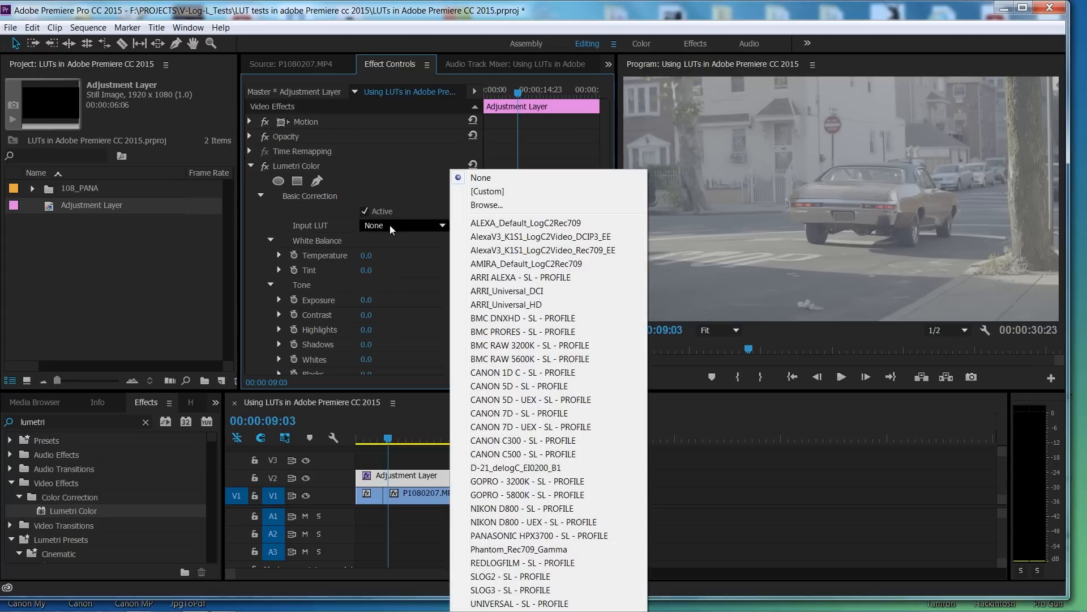
{"action": "mouse_move", "coordinate": [516, 528]}
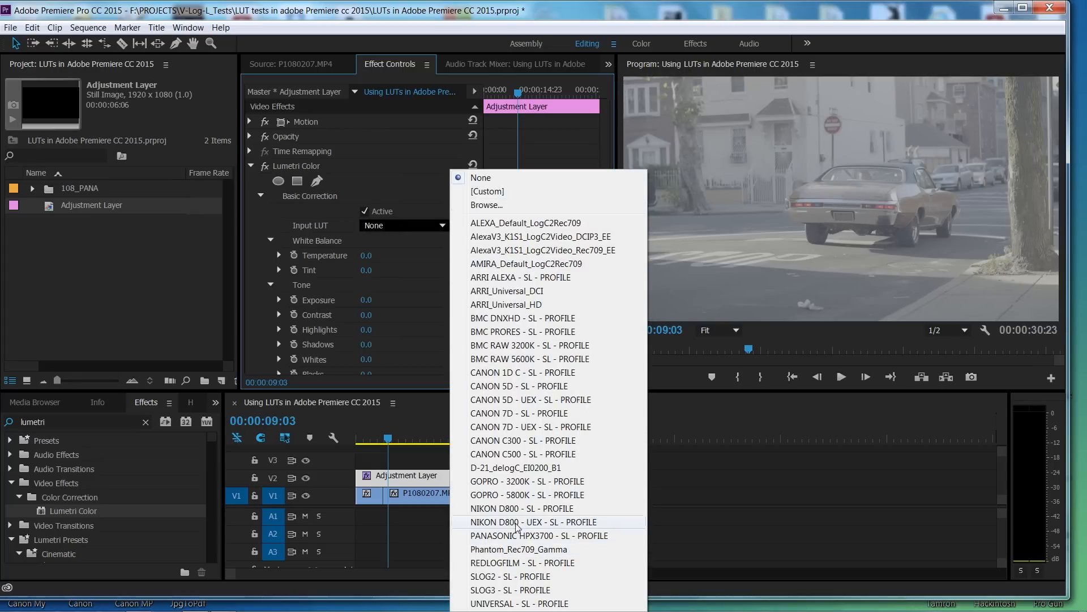
{"action": "mouse_move", "coordinate": [495, 223]}
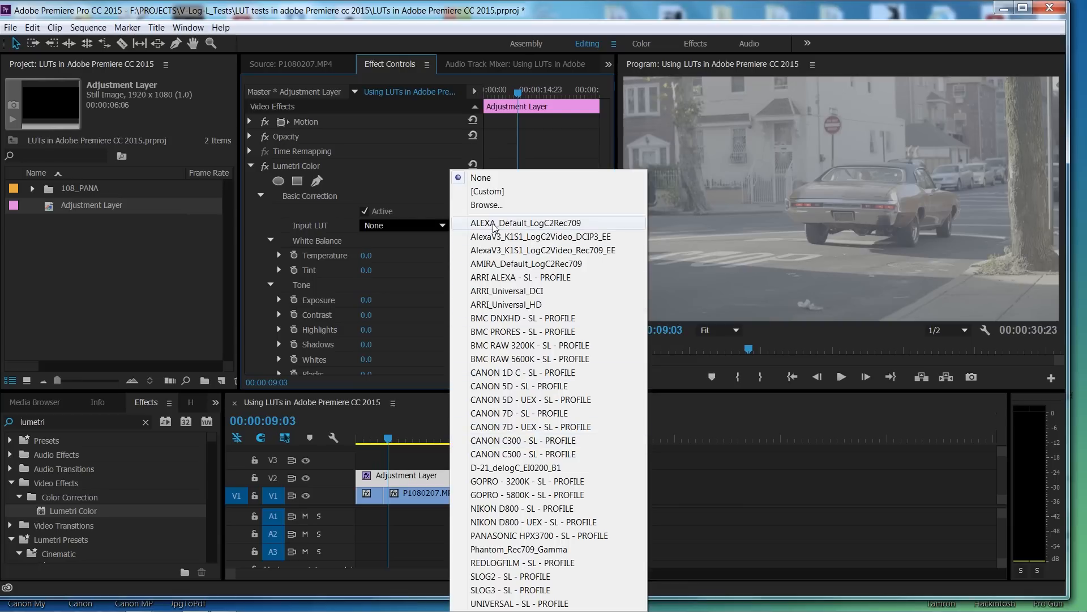
{"action": "left_click", "coordinate": [487, 205]}
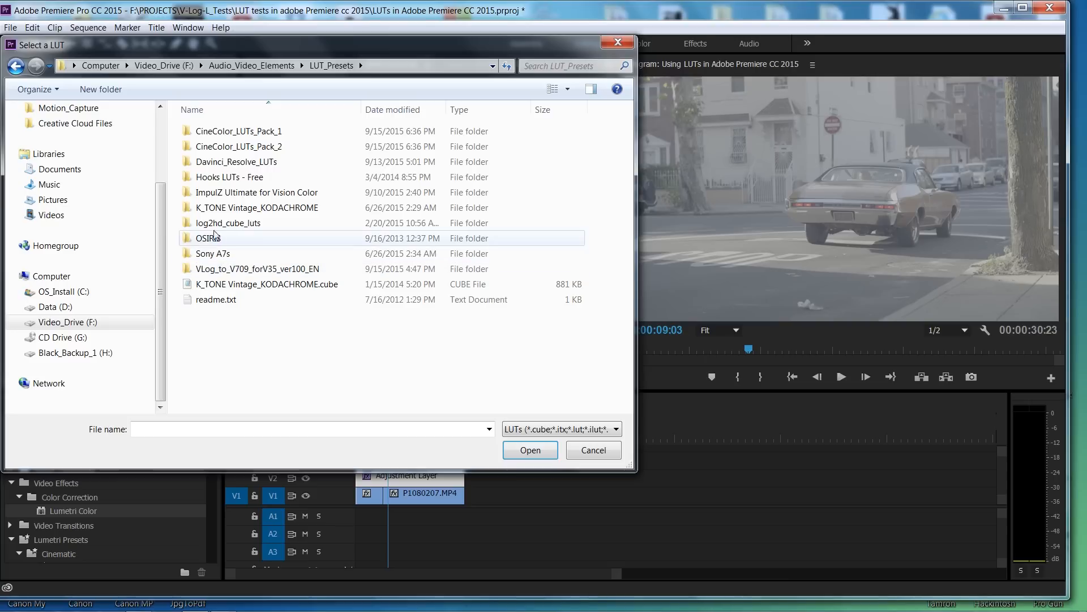
- Load LOG.cube from CineColor_LUTs_Pack_1 > DeLOG as the input LUT
{"action": "double_click", "coordinate": [239, 131]}
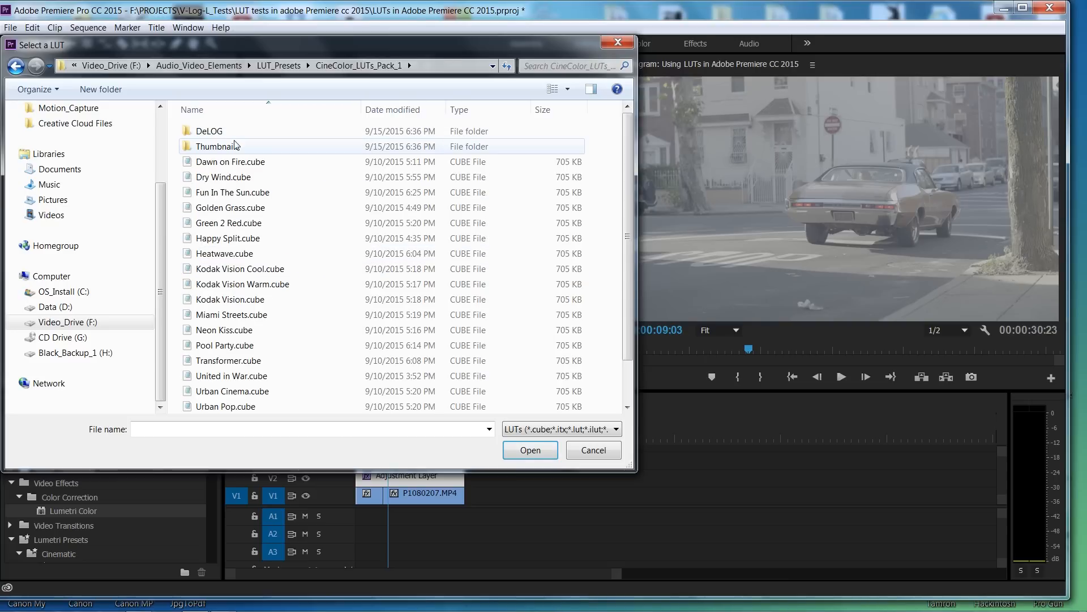
{"action": "double_click", "coordinate": [209, 131]}
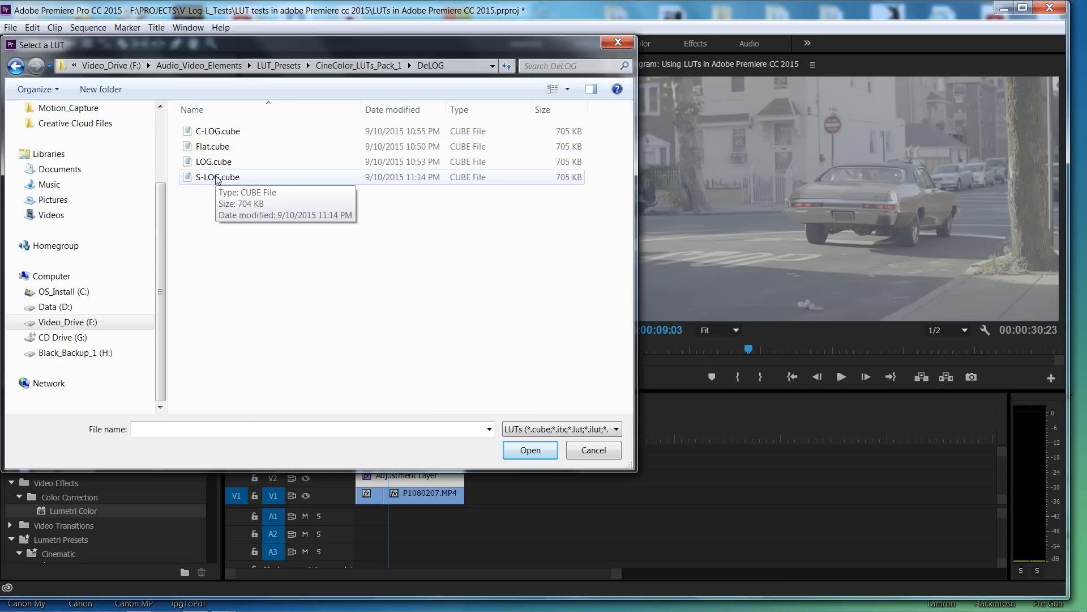
{"action": "left_click", "coordinate": [213, 161]}
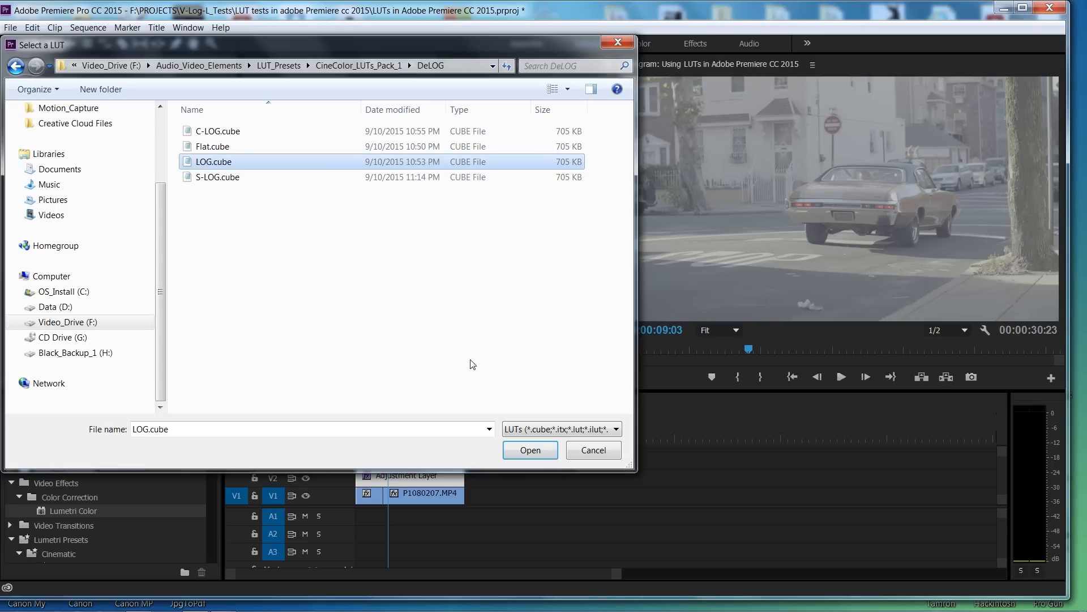
{"action": "left_click", "coordinate": [530, 450]}
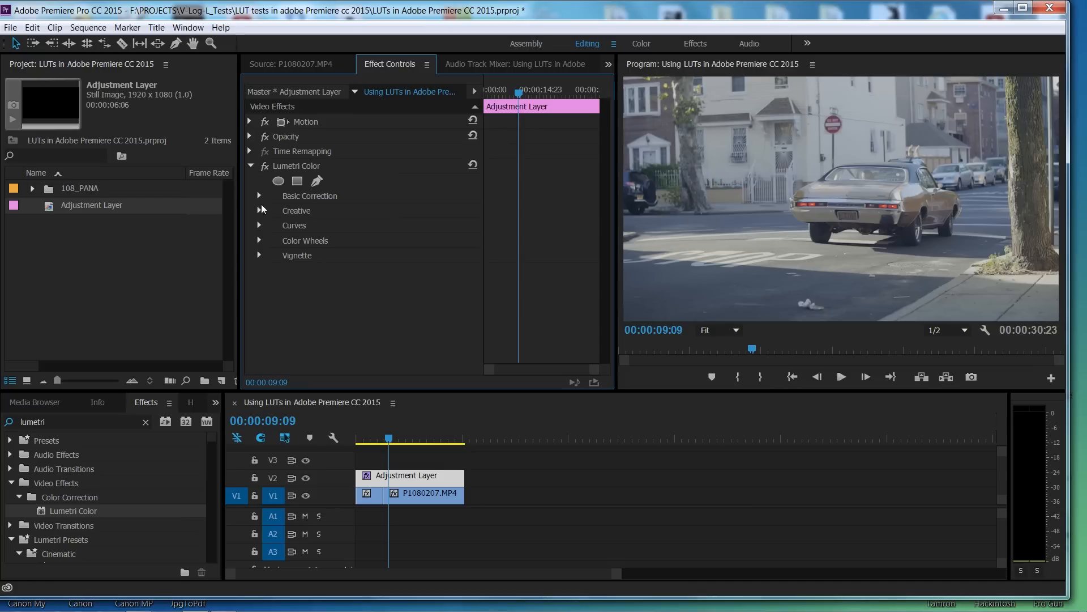
- Expand Creative and load Happy Split.cube as the Look
{"action": "left_click", "coordinate": [260, 210]}
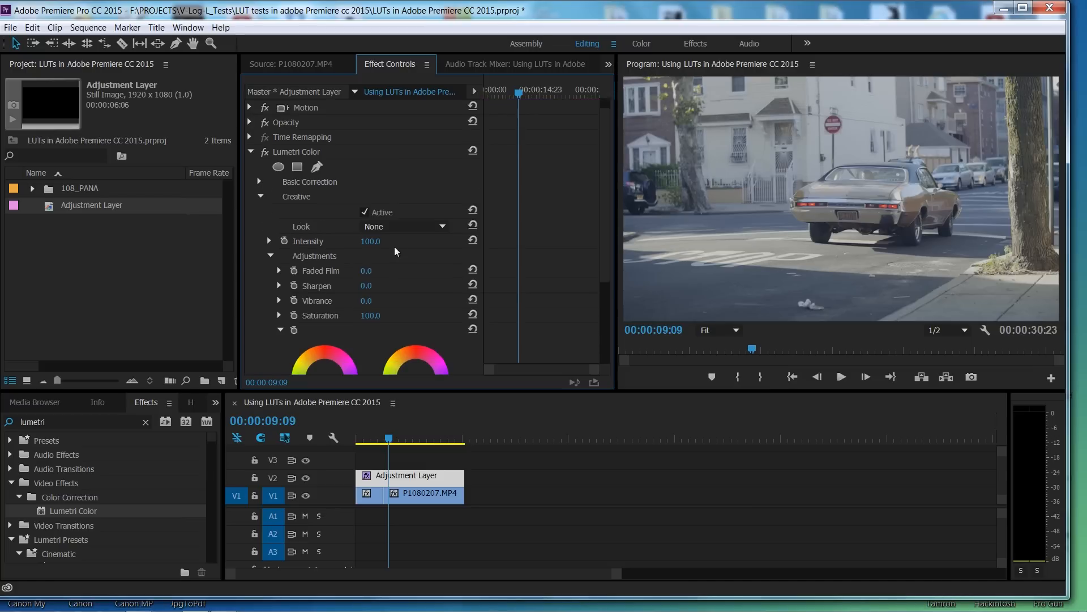
{"action": "left_click", "coordinate": [442, 226]}
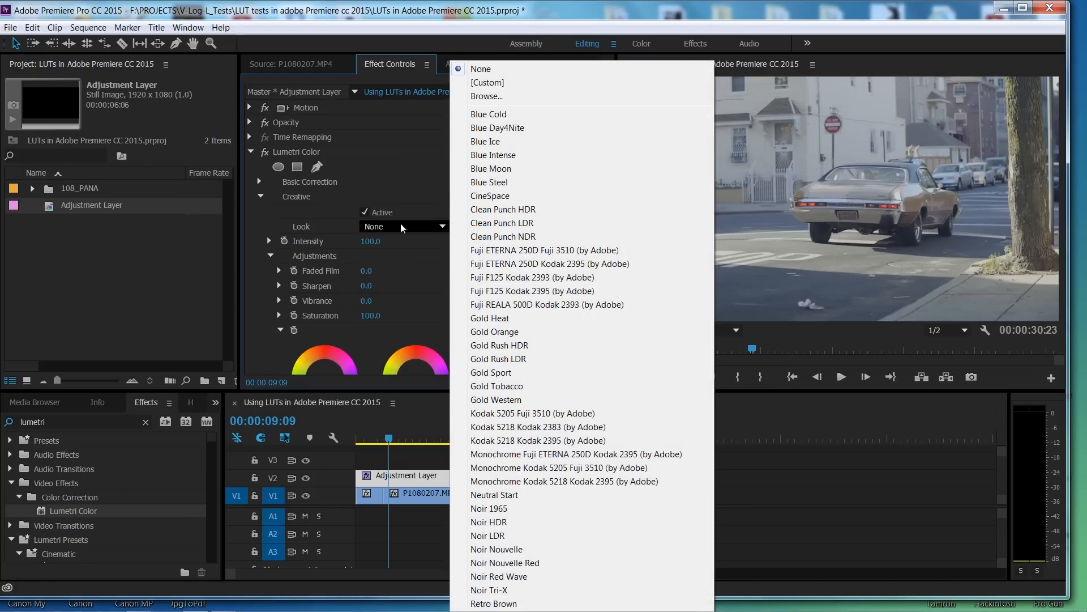
{"action": "left_click", "coordinate": [486, 96]}
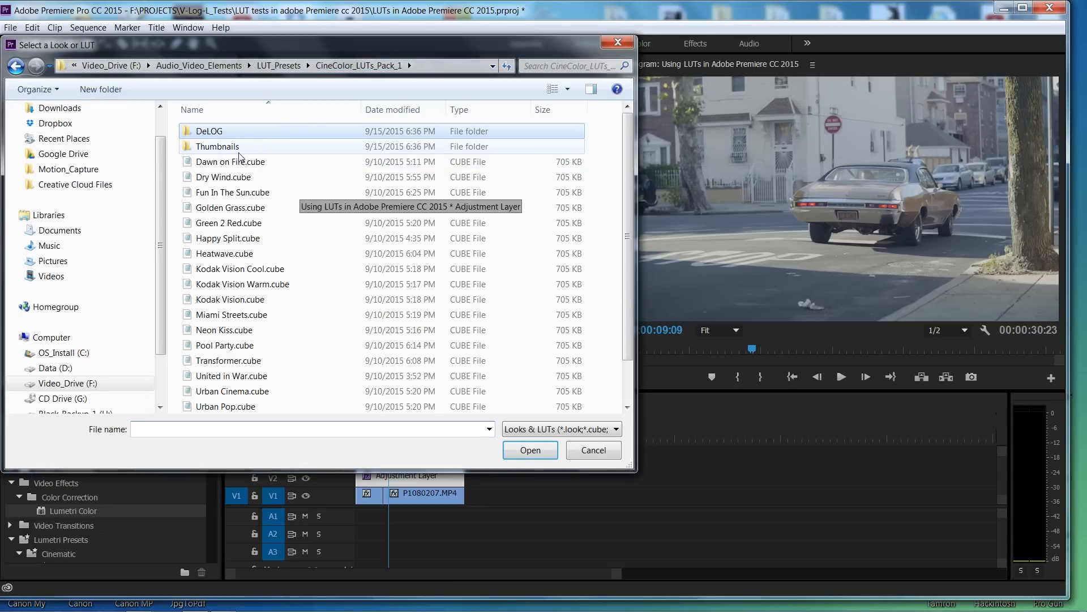
{"action": "left_click", "coordinate": [223, 177]}
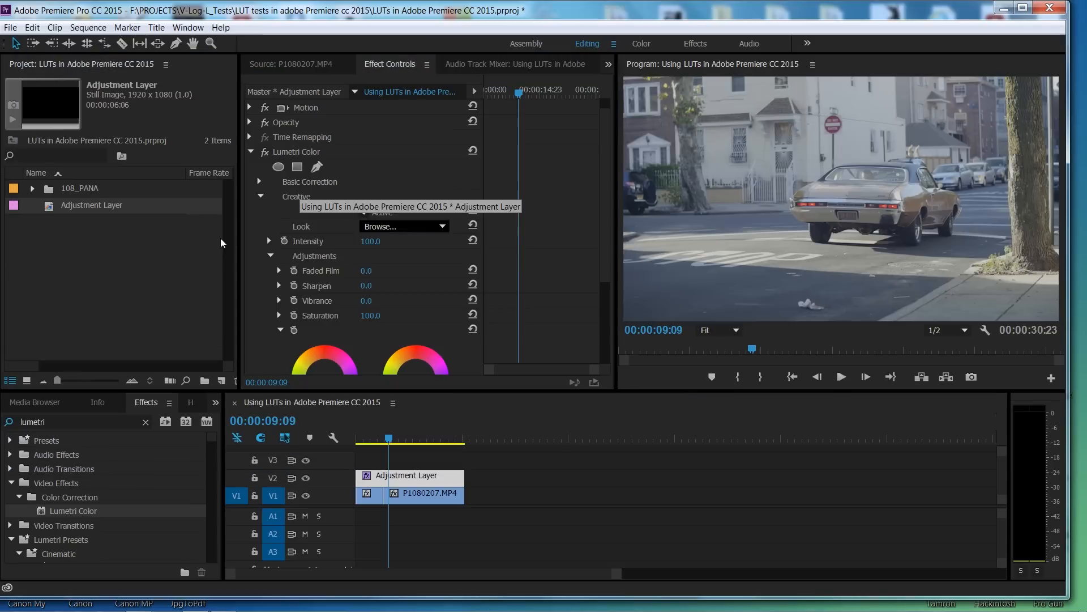
{"action": "left_click", "coordinate": [402, 226]}
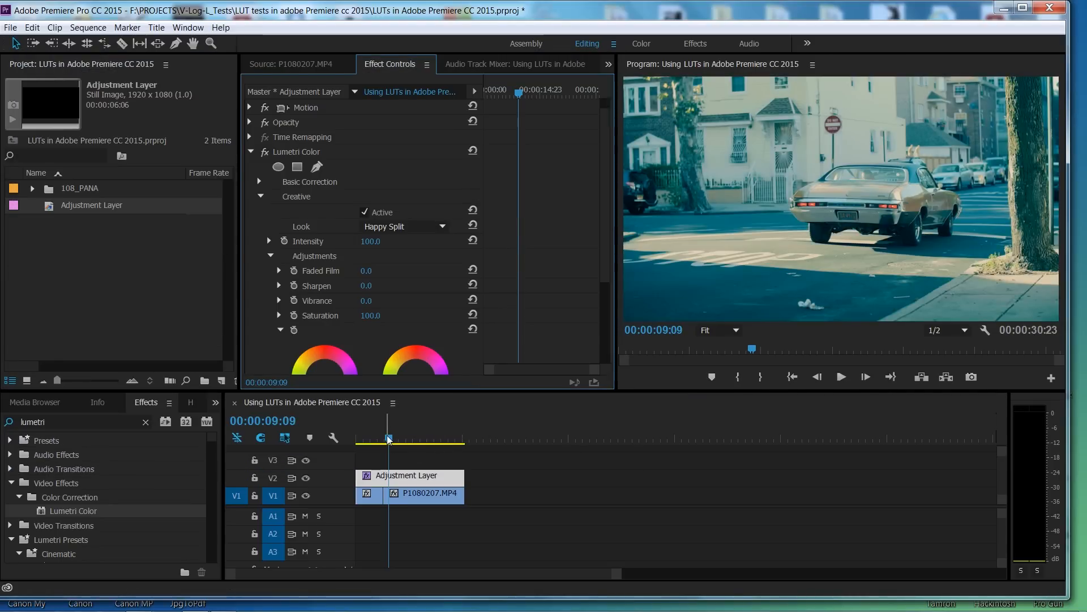